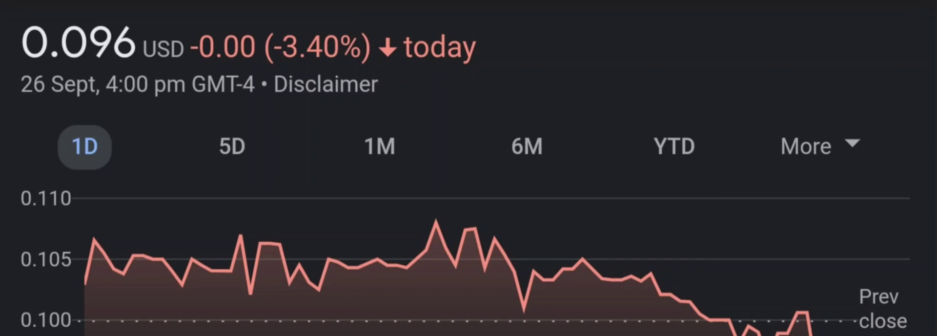
Chart the stock in Google Finance over 1 day, 1 month and 6 months
left_click(232, 146)
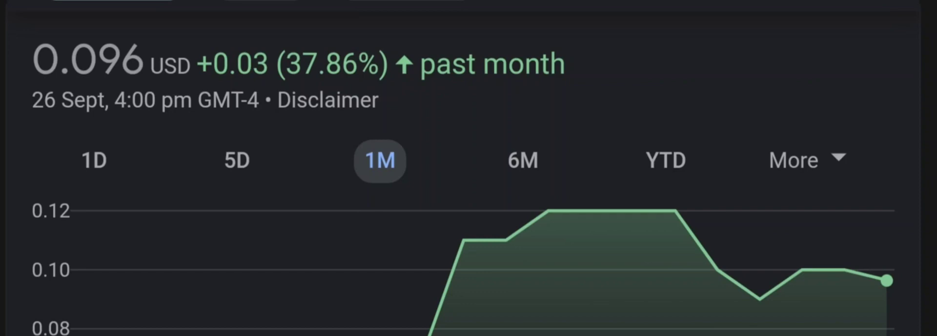
left_click(523, 160)
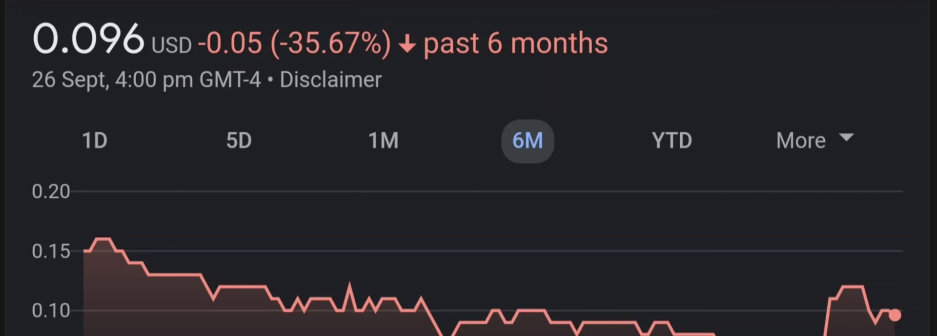
left_click(672, 140)
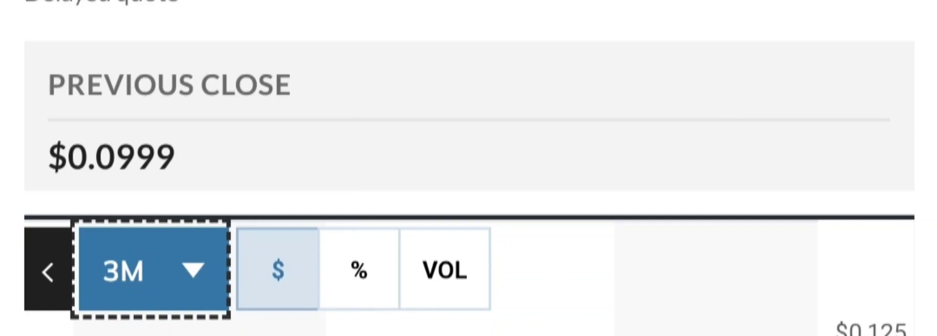
Change the MarketWatch quote chart's range from the 3M dropdown and review key data
left_click(146, 274)
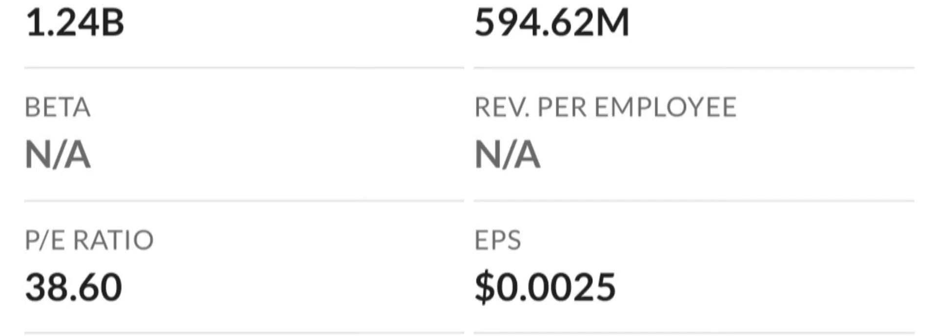
Scroll past MarketWatch's key data before returning to the Google Finance ILUS overview
scroll("down", 3)
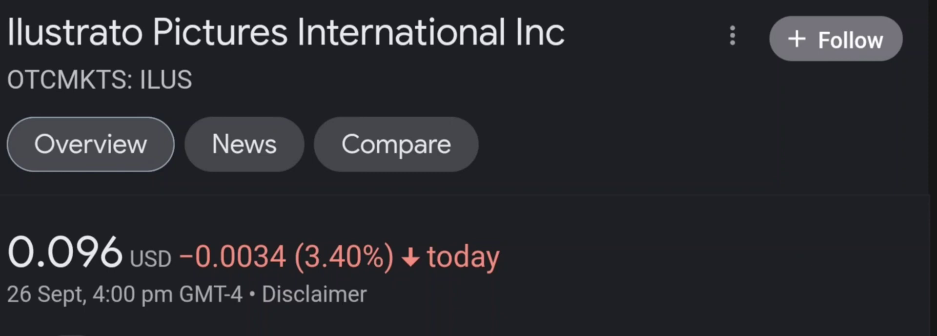
Switch the ILUS chart to one month, showing a 37.86% rise to 0.096 USD
scroll("down", 3)
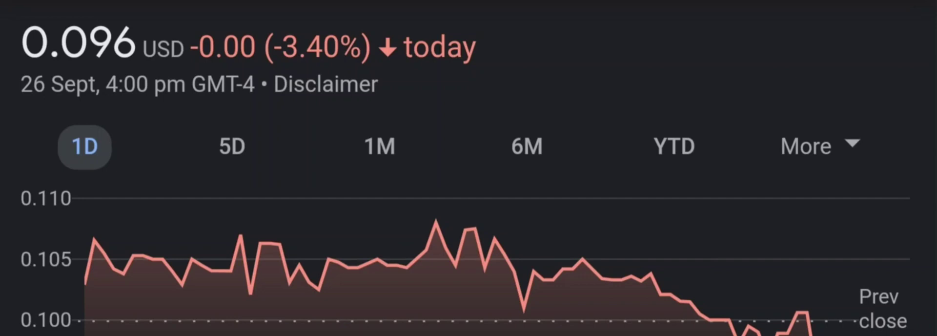
left_click(231, 146)
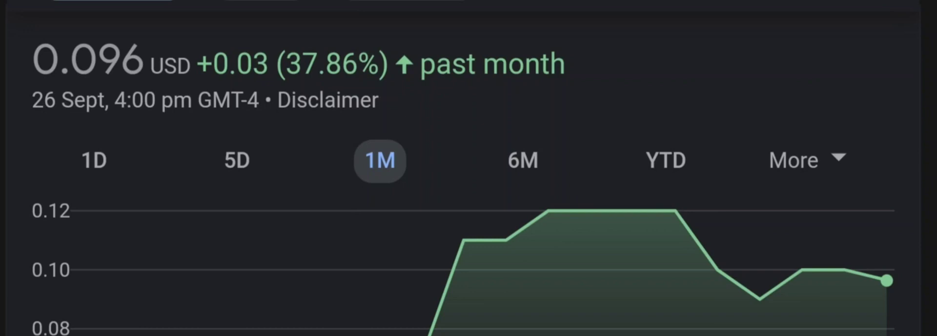
Show ILUS's six-month chart (down 35.67%), then set MarketWatch's quote chart to one month
left_click(523, 160)
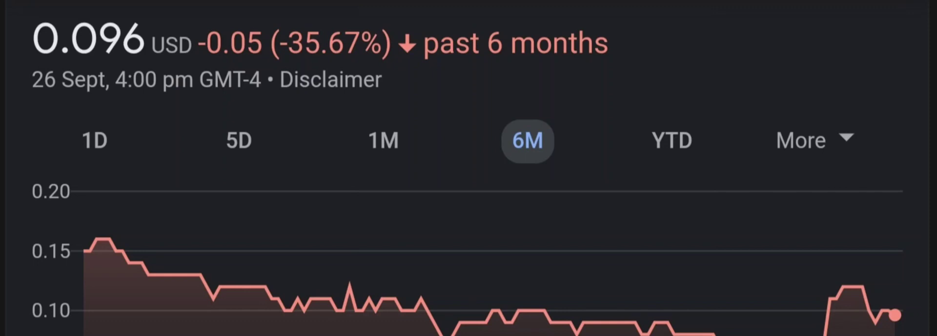
left_click(672, 141)
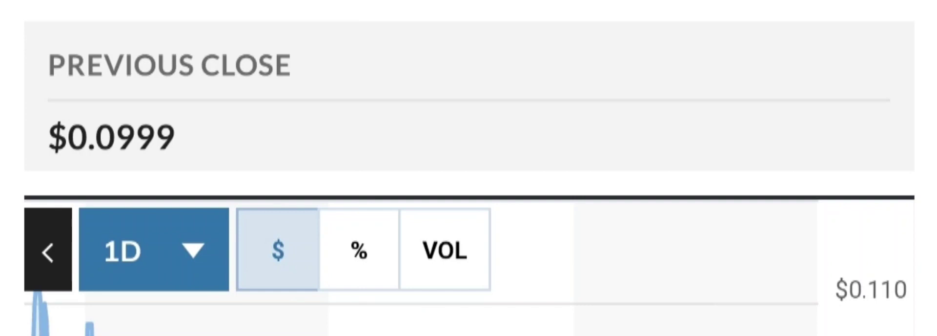
left_click(147, 252)
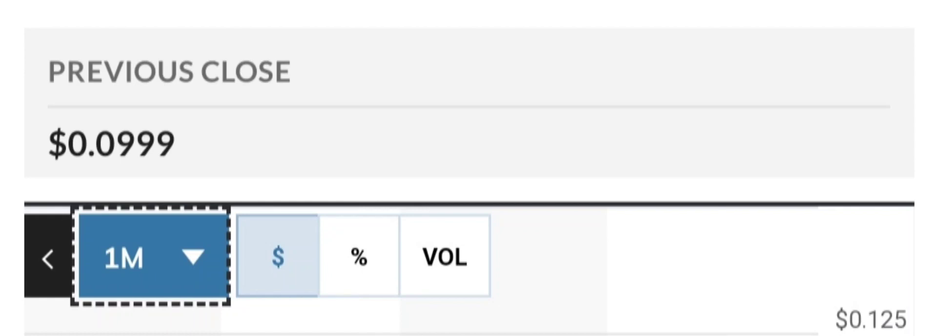
Bring MarketWatch's 9.1M volume, 8.77M average, day range and 52-week range into view
left_click(147, 264)
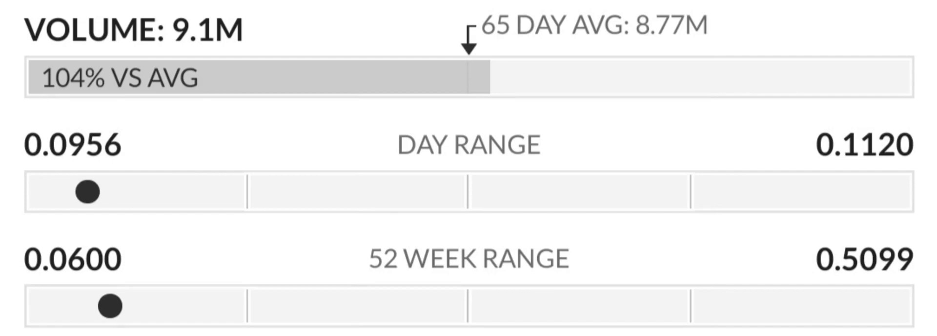
Scroll to MarketWatch's Performance table: 42.96% one month, 3.32% three months, −67.73% YTD
scroll("down", 3)
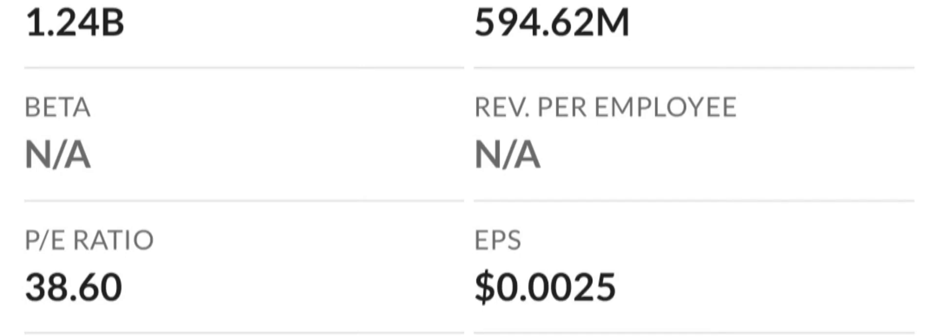
scroll("down", 3)
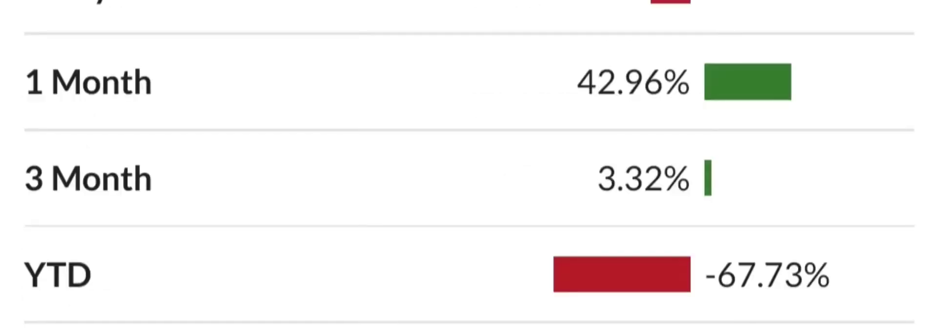